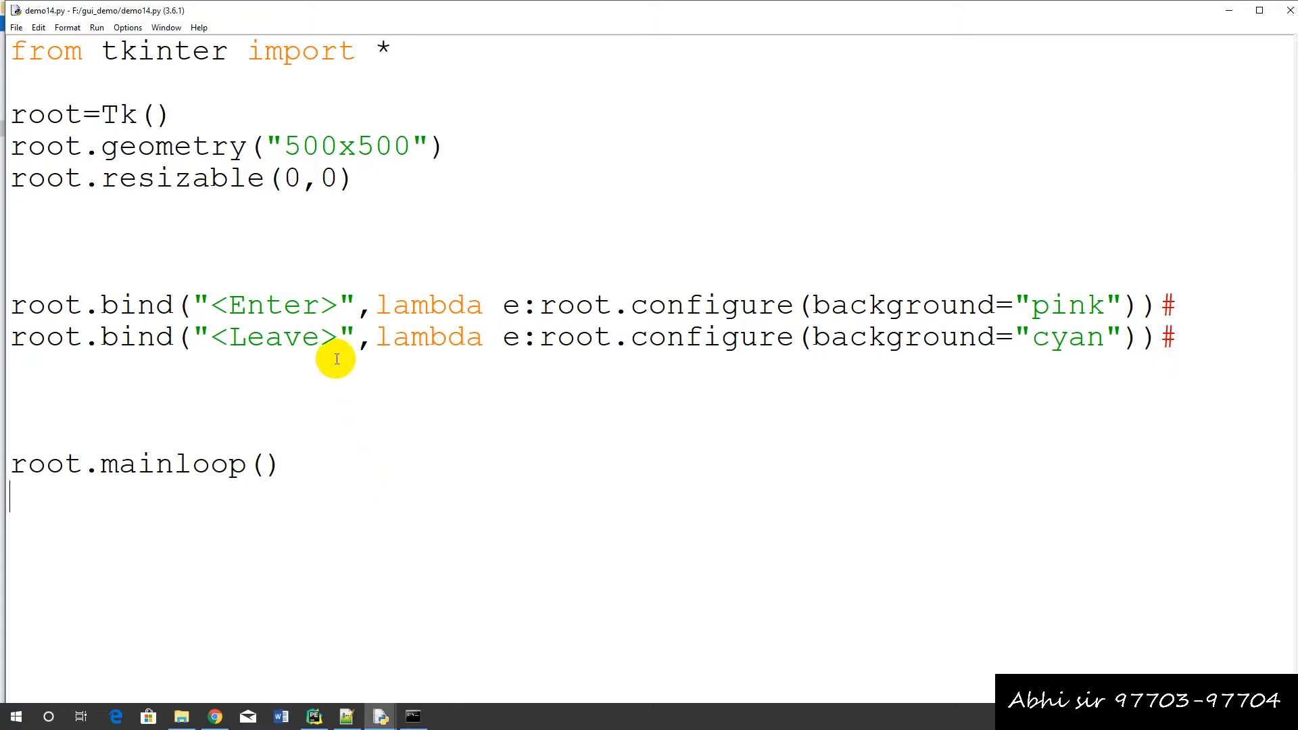
- Replace the Enter and Leave event names with the letters a and b in the two bind lines
{"action": "double_click", "coordinate": [273, 304]}
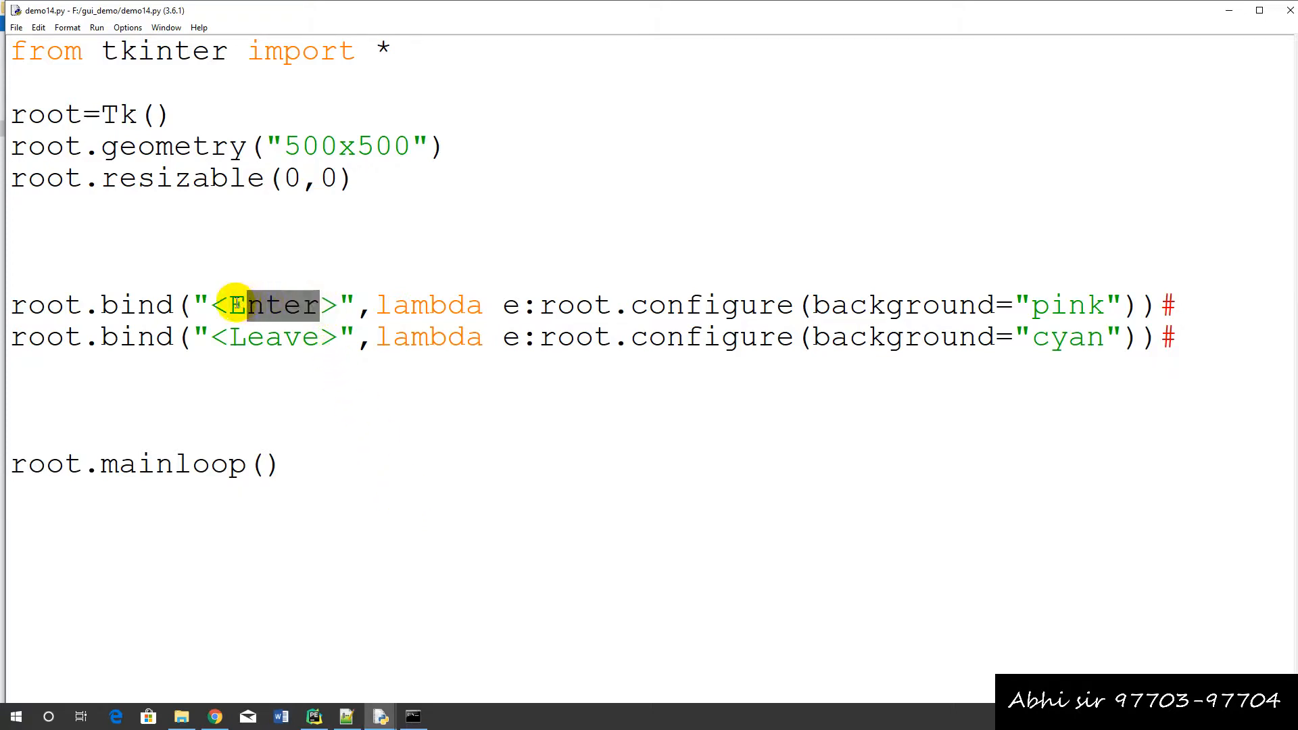
{"action": "type", "text": "a"}
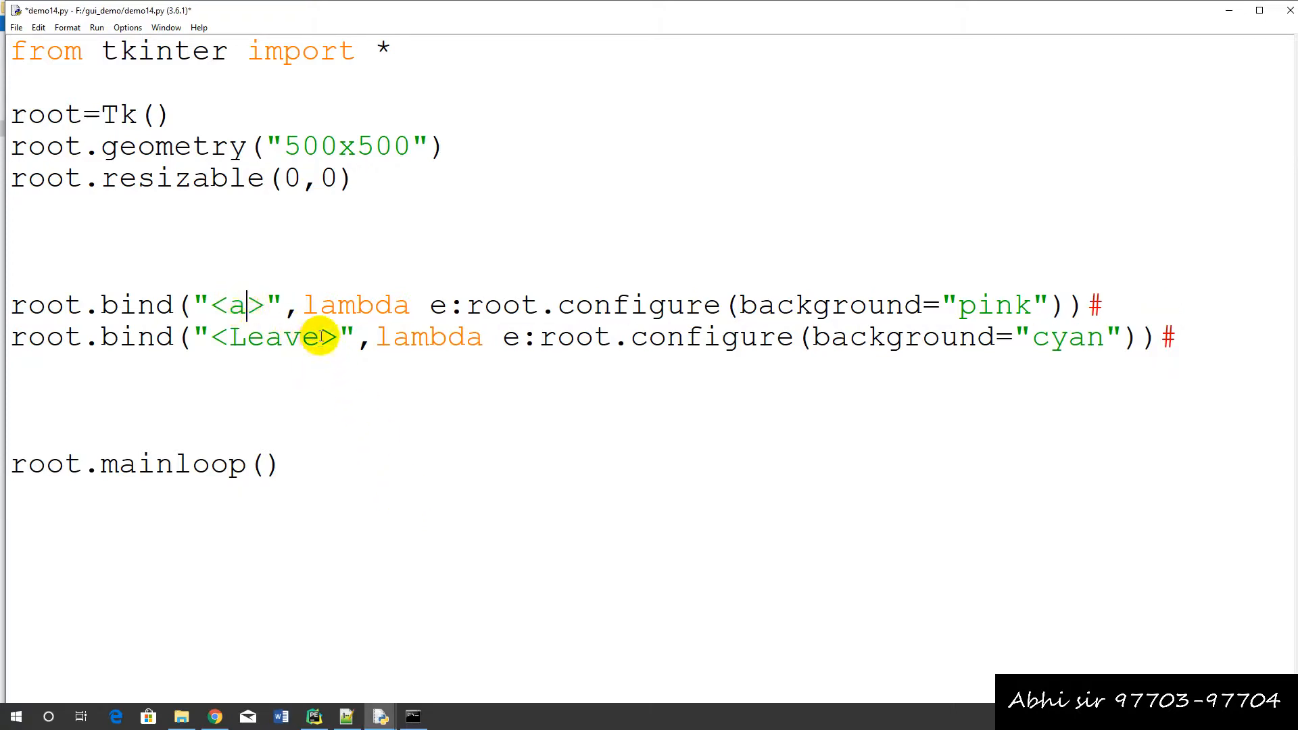
{"action": "double_click", "coordinate": [277, 337]}
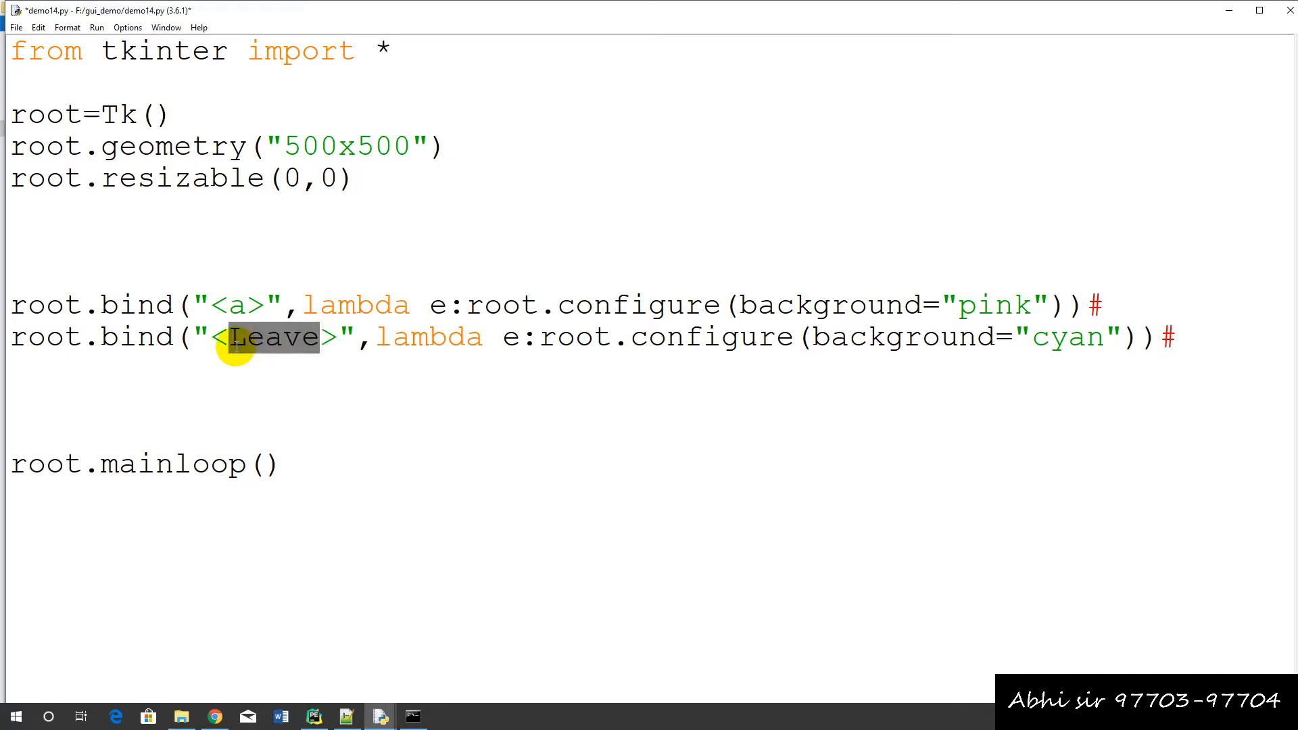
{"action": "type", "text": "b"}
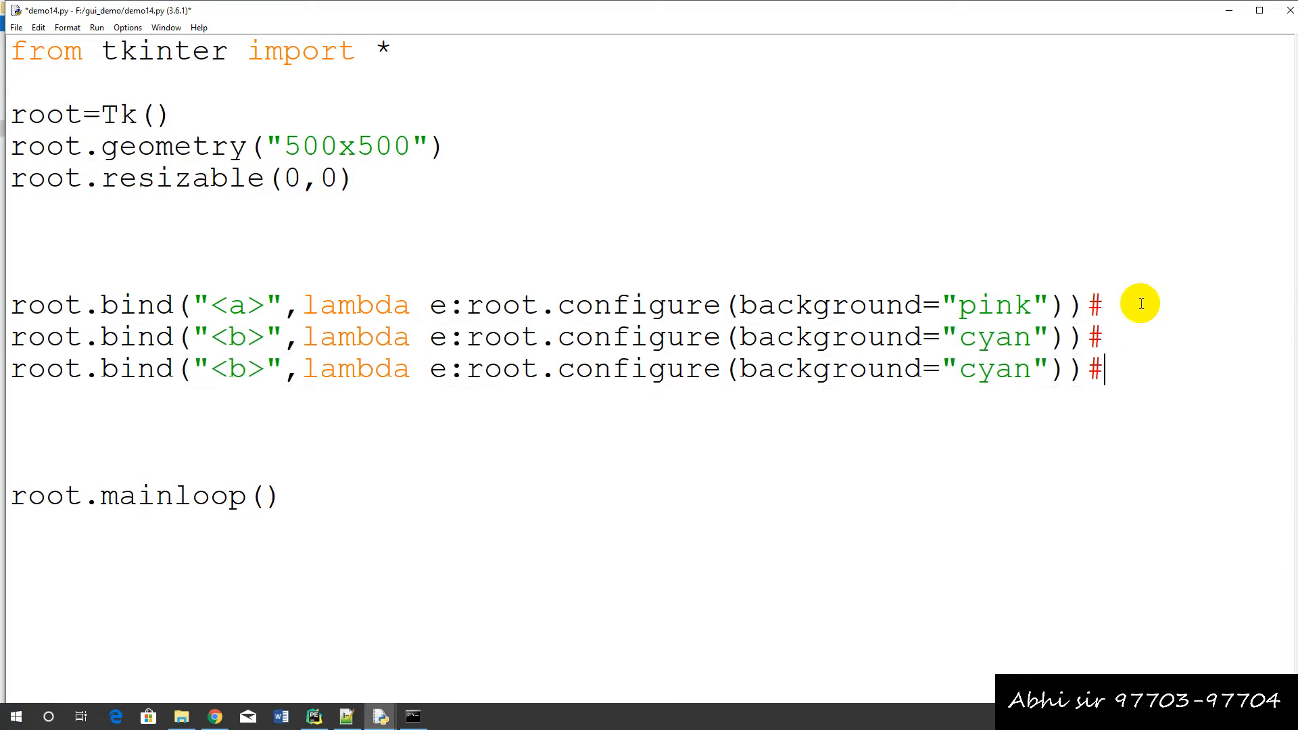
- Make the third binding use c and change the colours pink and cyan to red and green
{"action": "double_click", "coordinate": [235, 368]}
{"action": "type", "text": "c"}
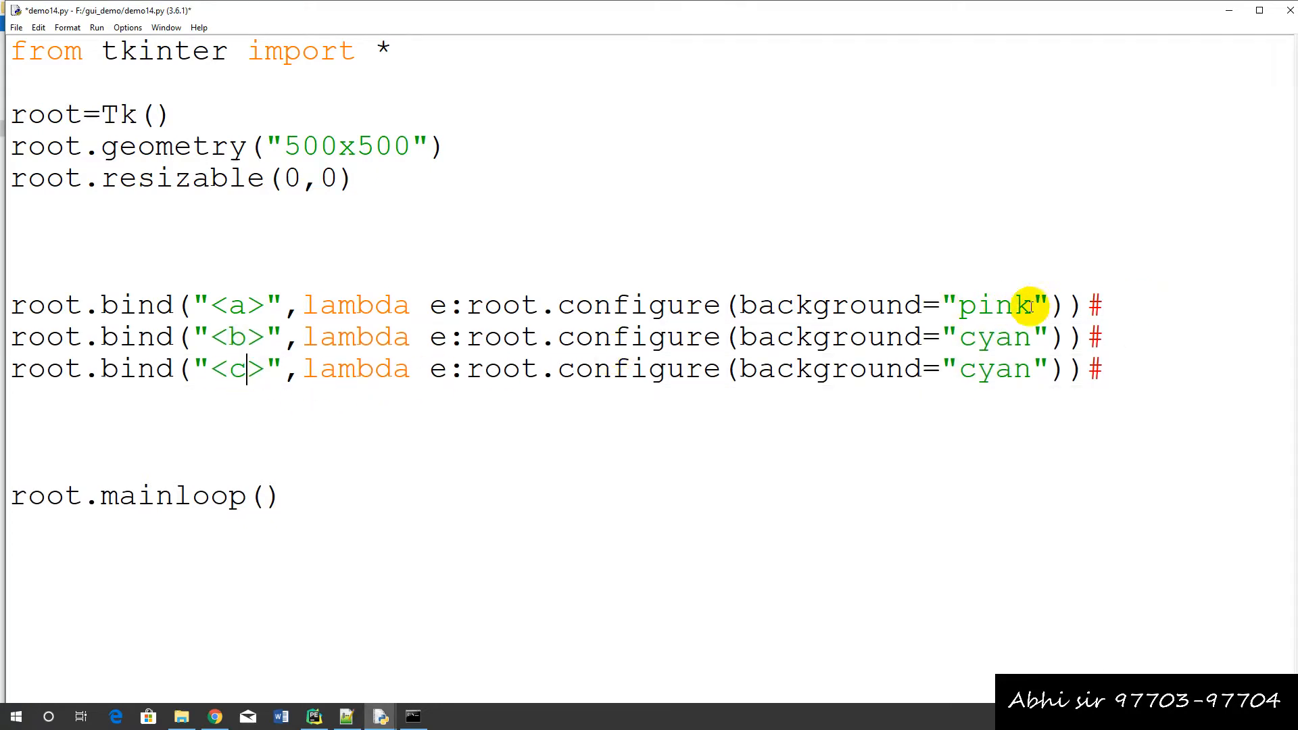
{"action": "double_click", "coordinate": [993, 304]}
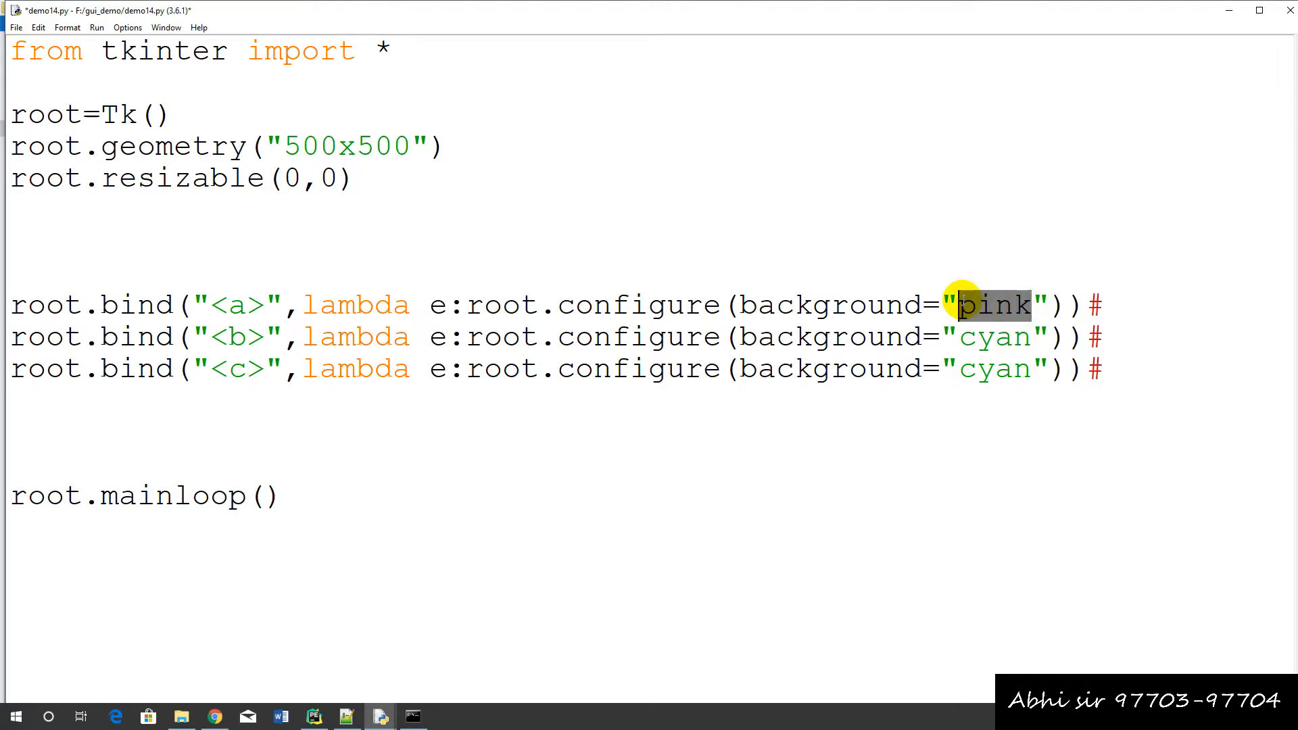
{"action": "type", "text": "red"}
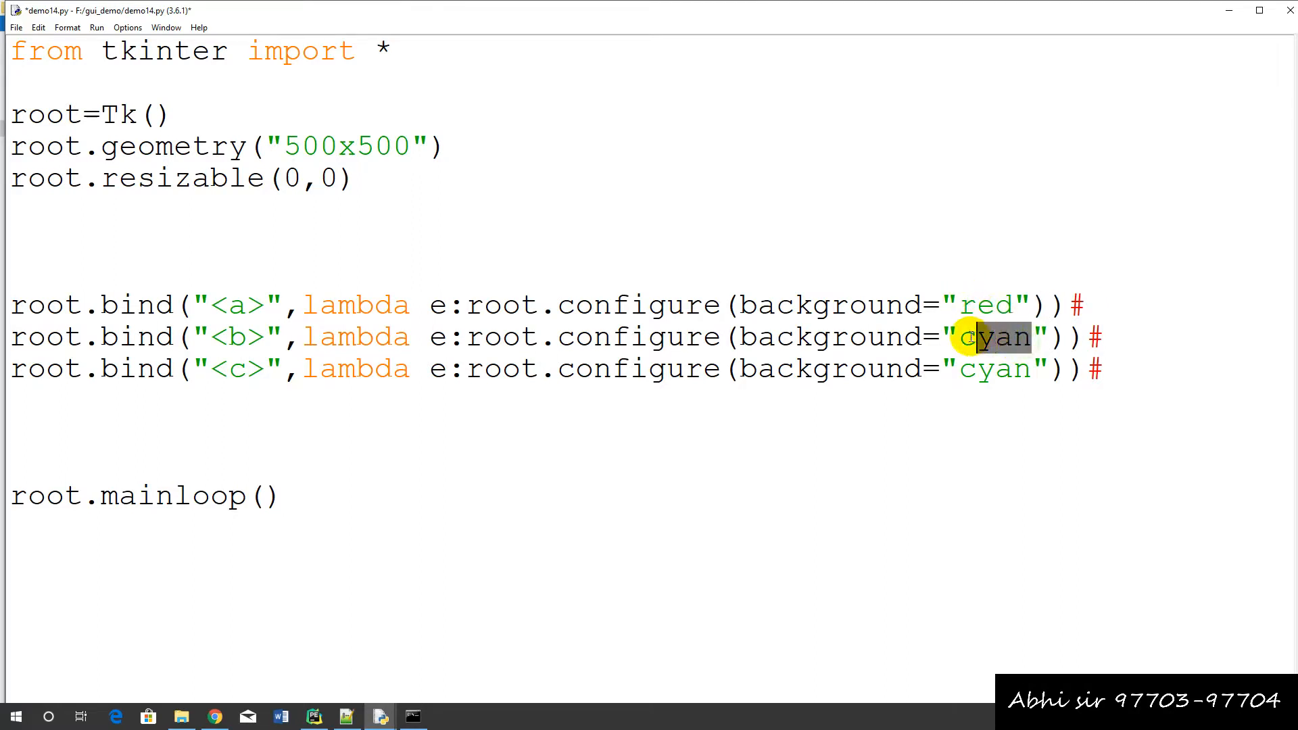
{"action": "type", "text": "gree"}
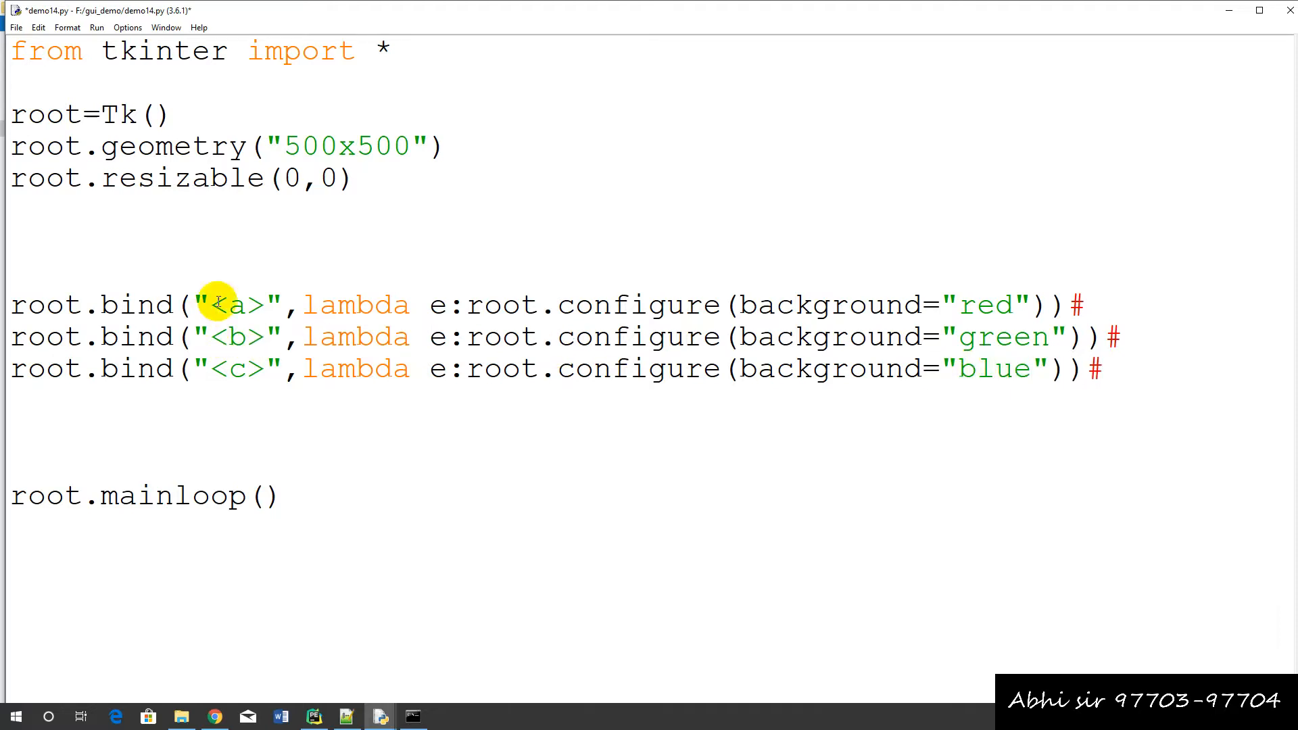
- Prefix the a, b and c bind strings with 'Key-' and run the saved script with F5
{"action": "type", "text": "Key-"}
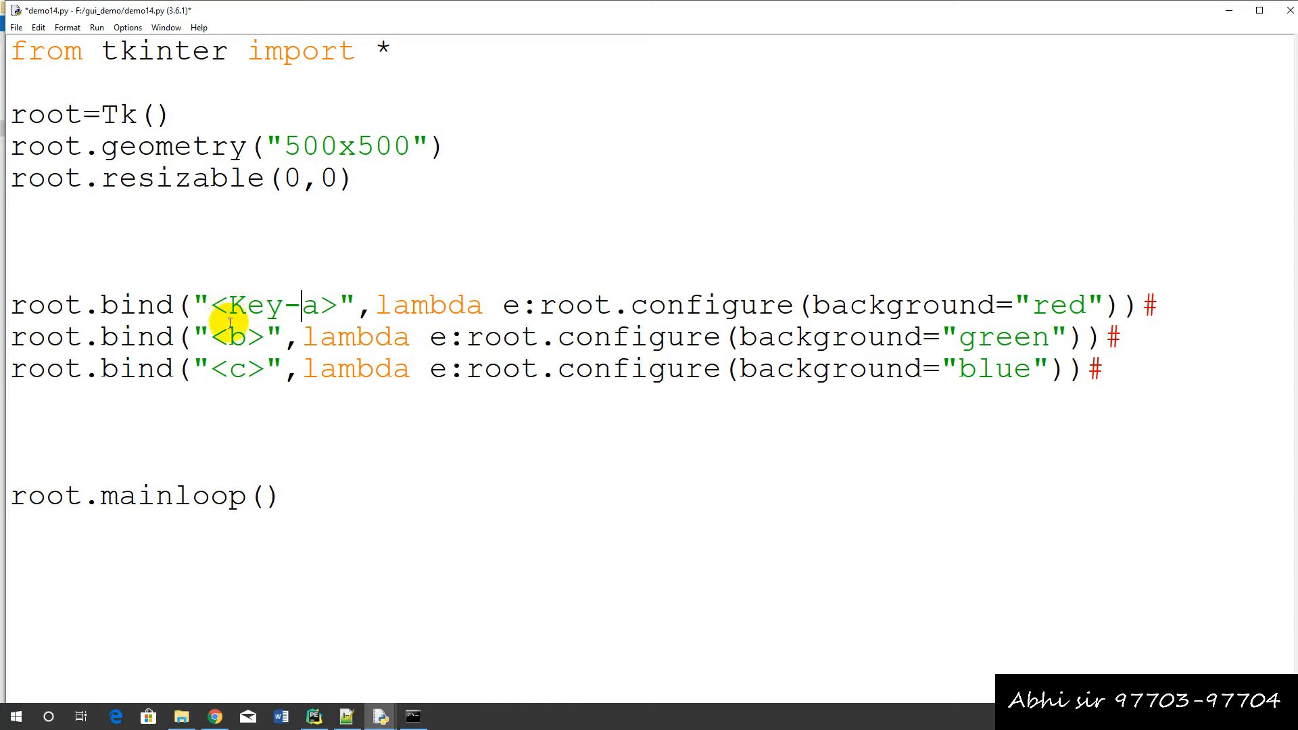
{"action": "type", "text": "Key-"}
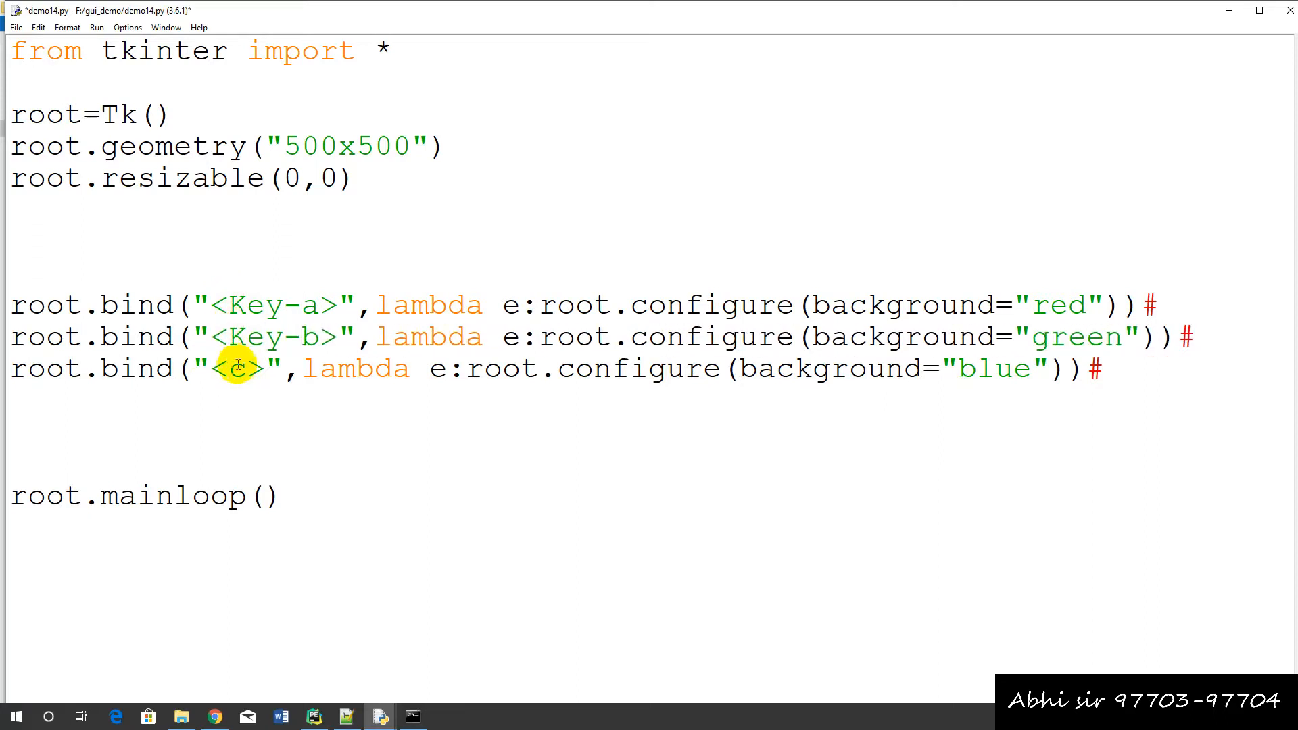
{"action": "type", "text": "Key"}
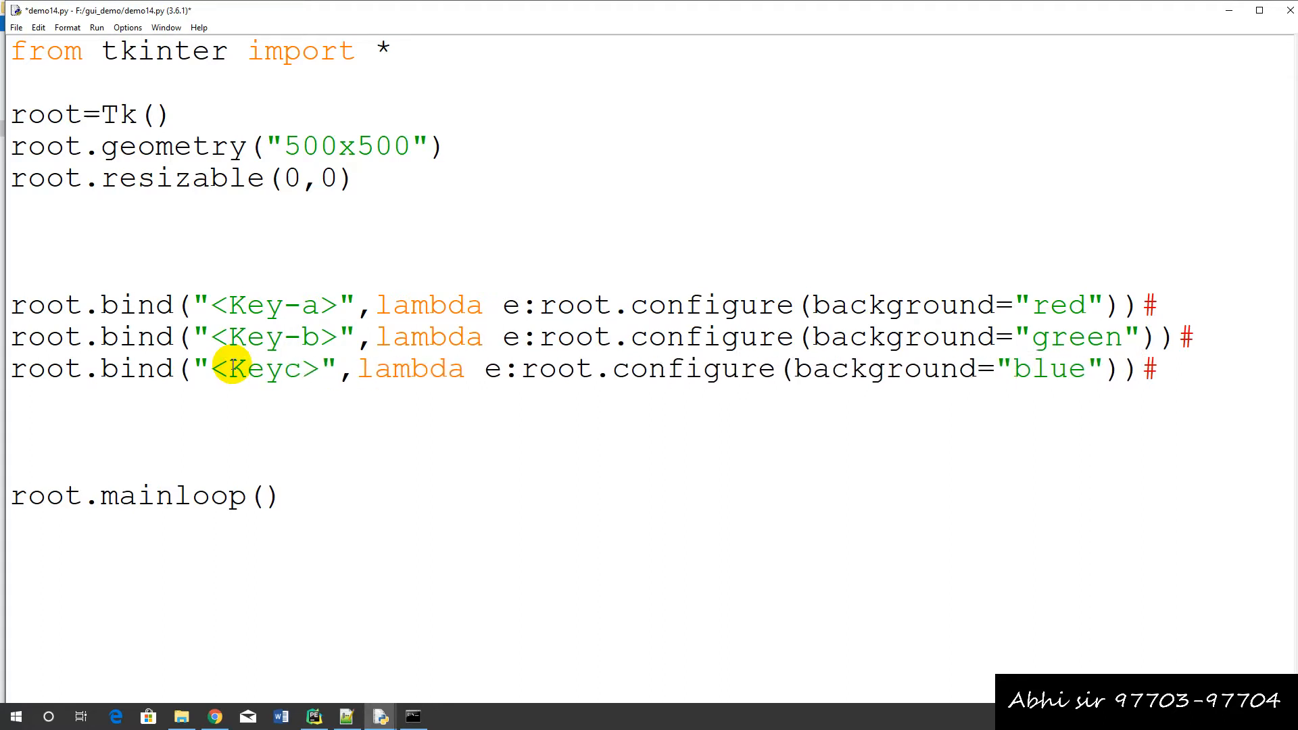
{"action": "type", "text": "-"}
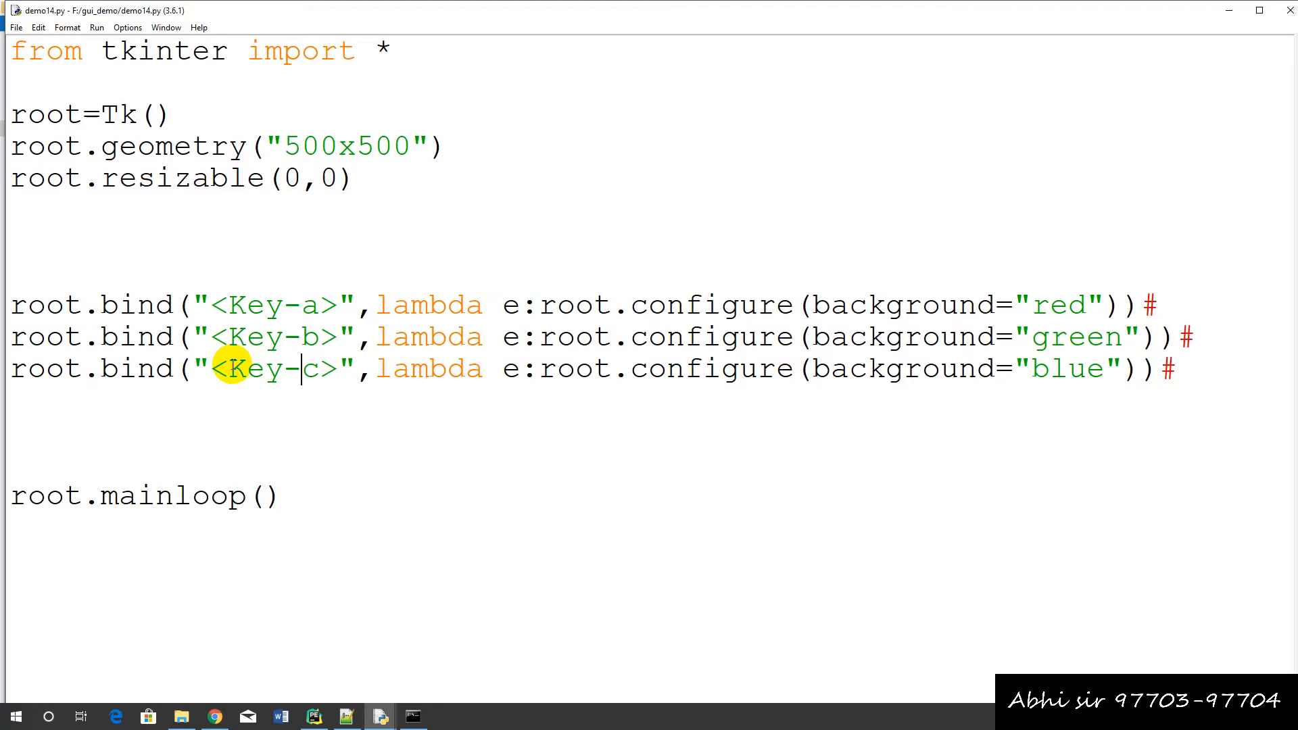
{"action": "key", "text": "F5"}
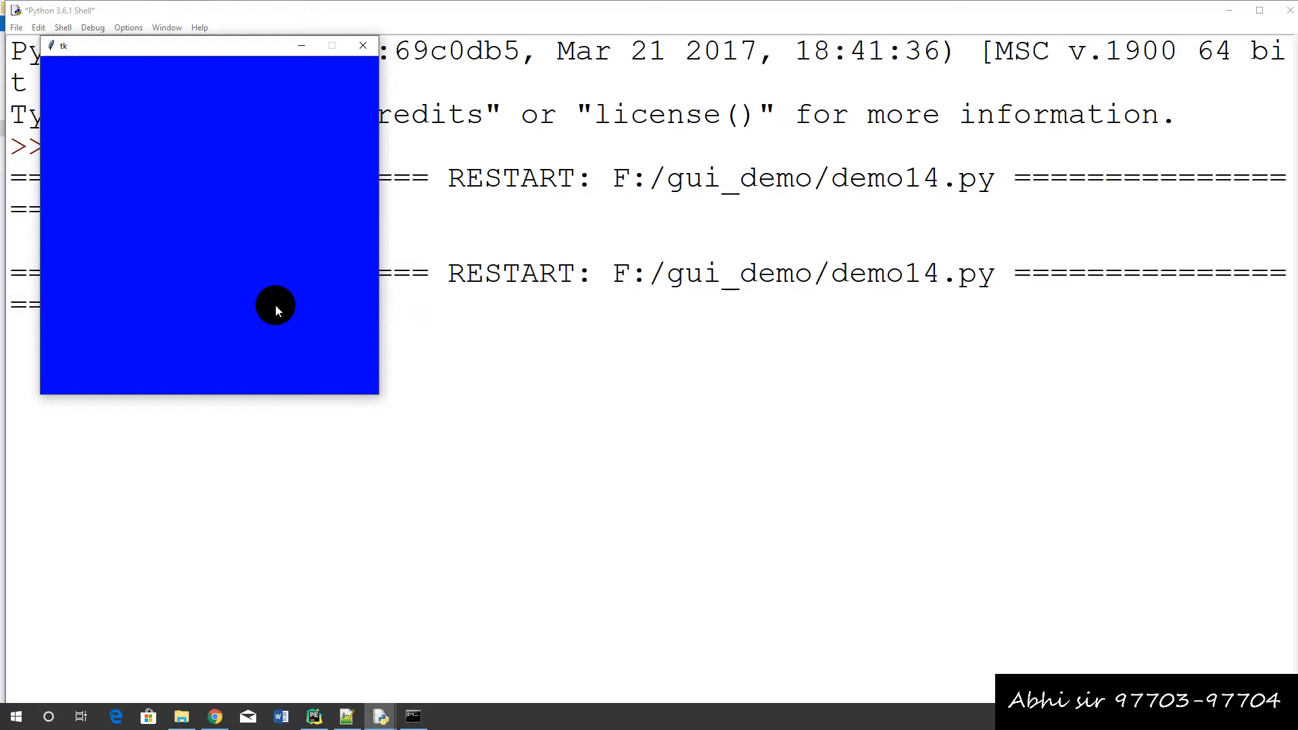
- Focus the running tkinter window so pressing c and a turns its background blue then red
{"action": "left_click", "coordinate": [276, 308]}
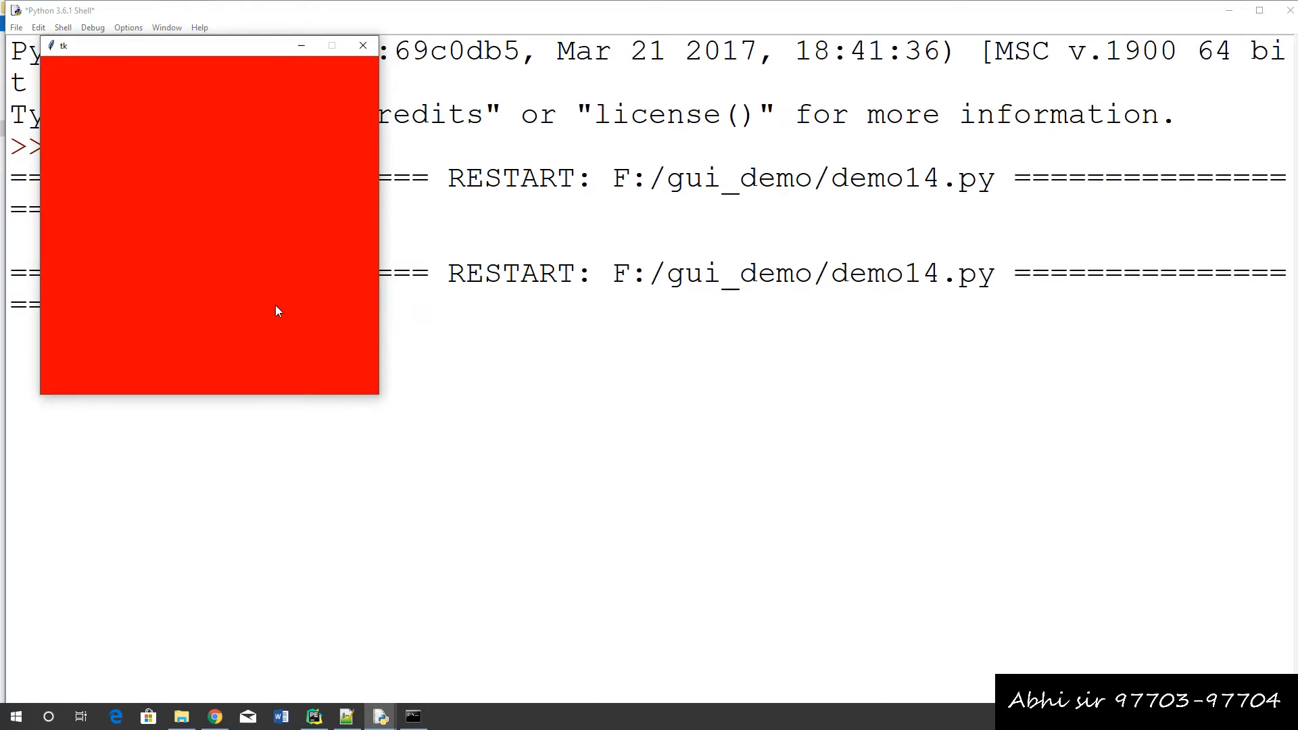
{"action": "mouse_move", "coordinate": [292, 321]}
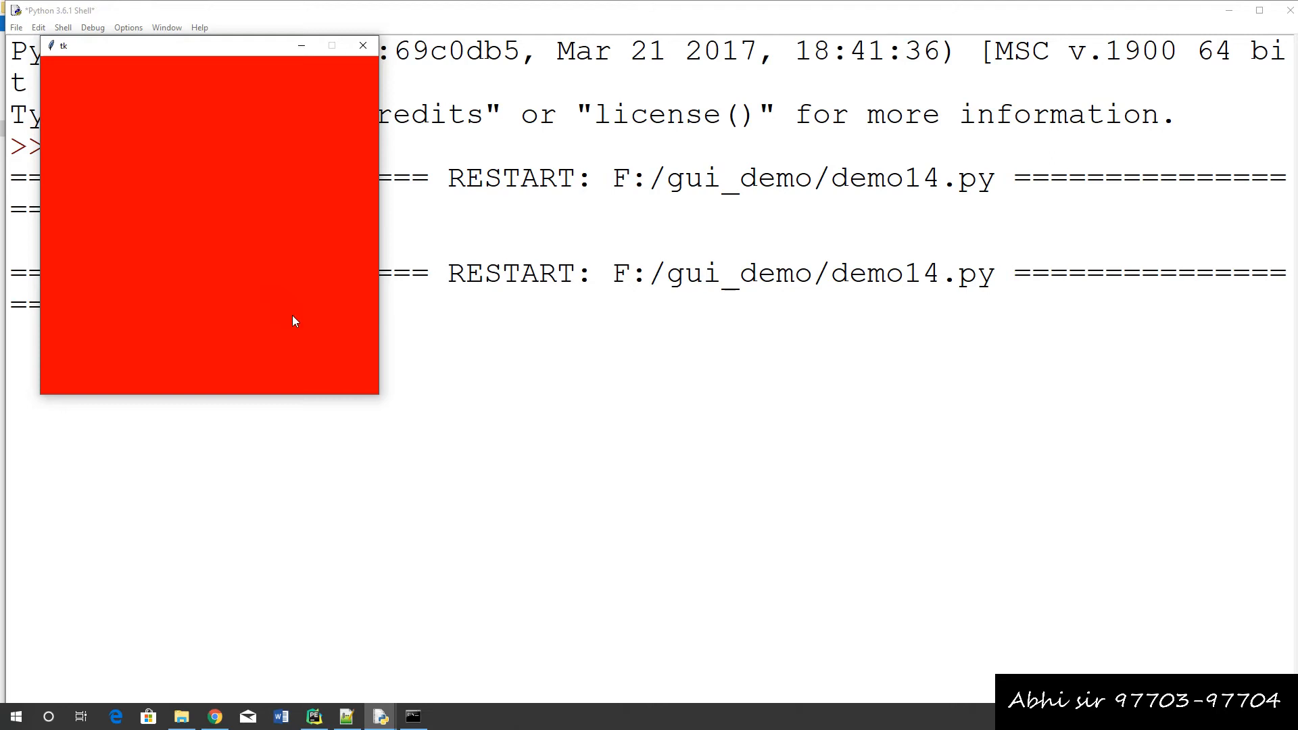